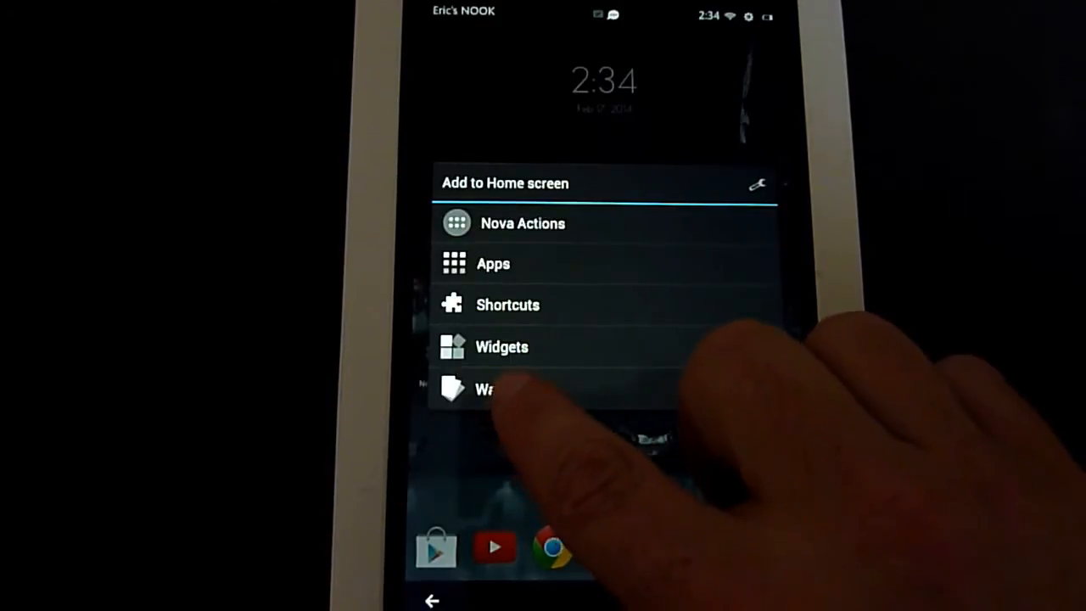
Step: Long-press the home screen and pick Wallpapers to show the wallpaper source chooser
{"action": "left_click", "coordinate": [493, 263]}
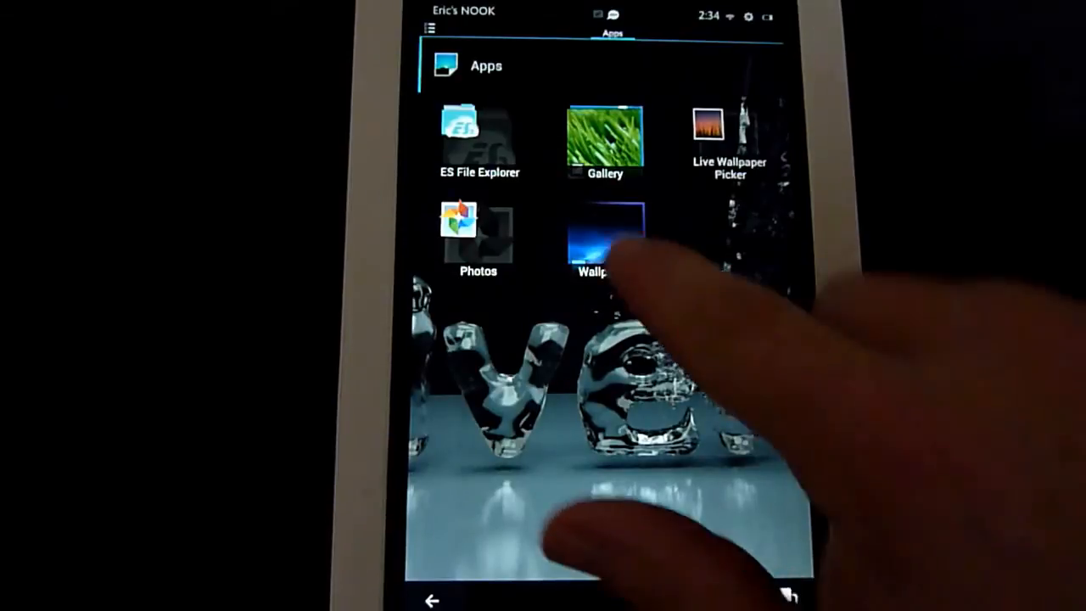
Step: Browse the built-in Wallpapers strip and preview the mushroom picture
{"action": "left_click", "coordinate": [604, 233]}
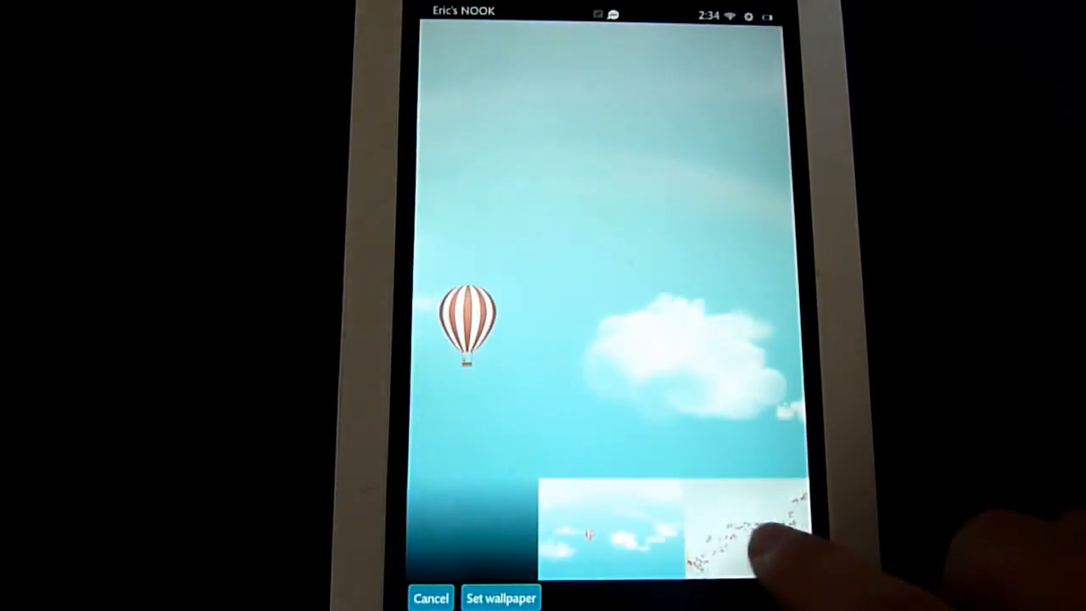
{"action": "scroll", "scroll_direction": "left", "scroll_amount": 3}
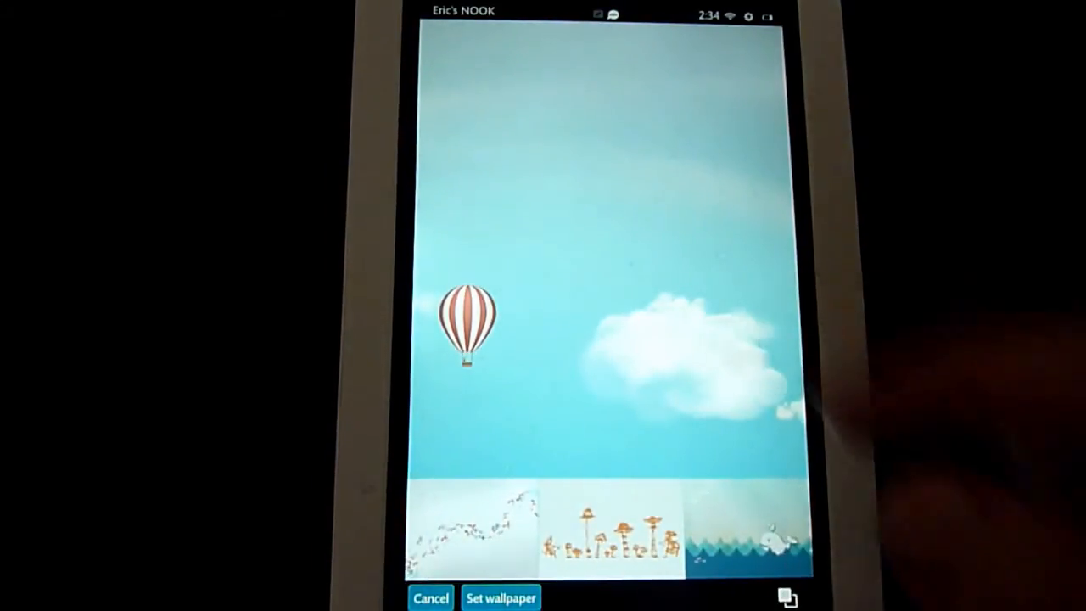
{"action": "left_click", "coordinate": [611, 530]}
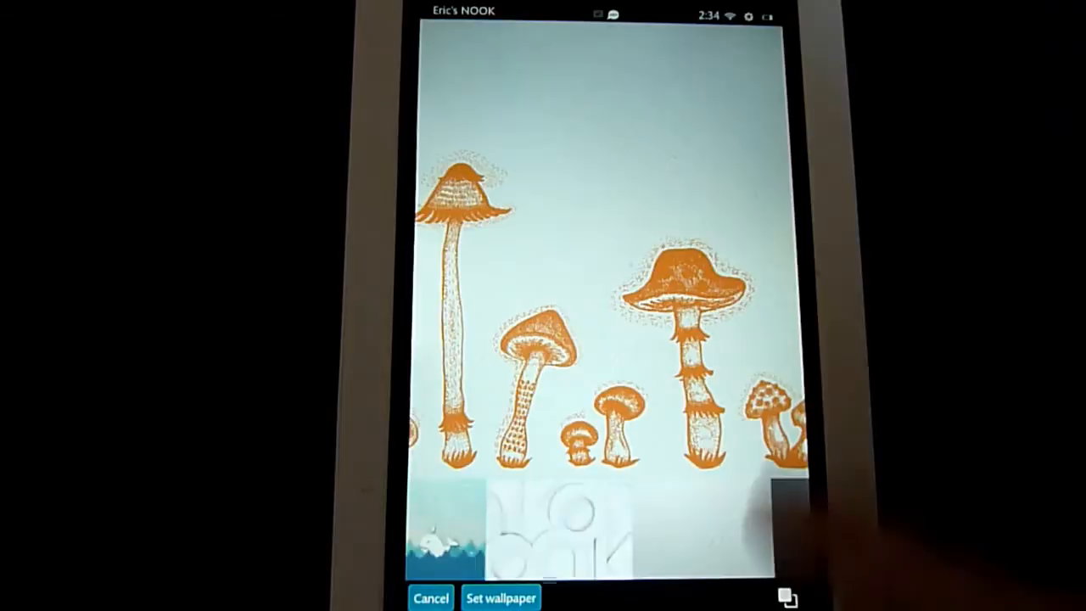
{"action": "left_click", "coordinate": [610, 526]}
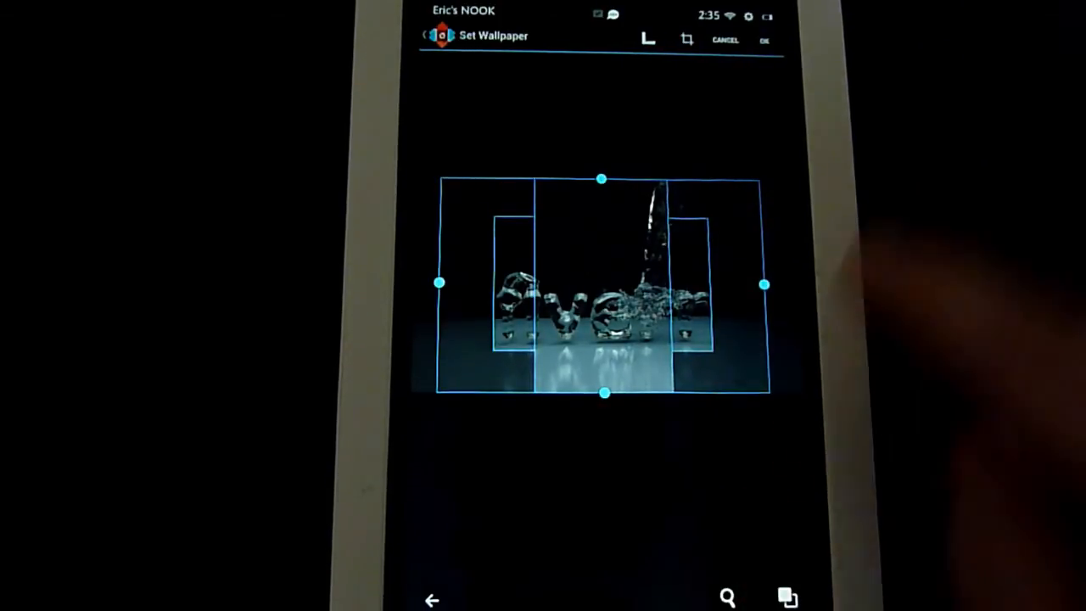
Step: Confirm the crop of the glass 3D letters picture to set the wallpaper
{"action": "left_click", "coordinate": [763, 40]}
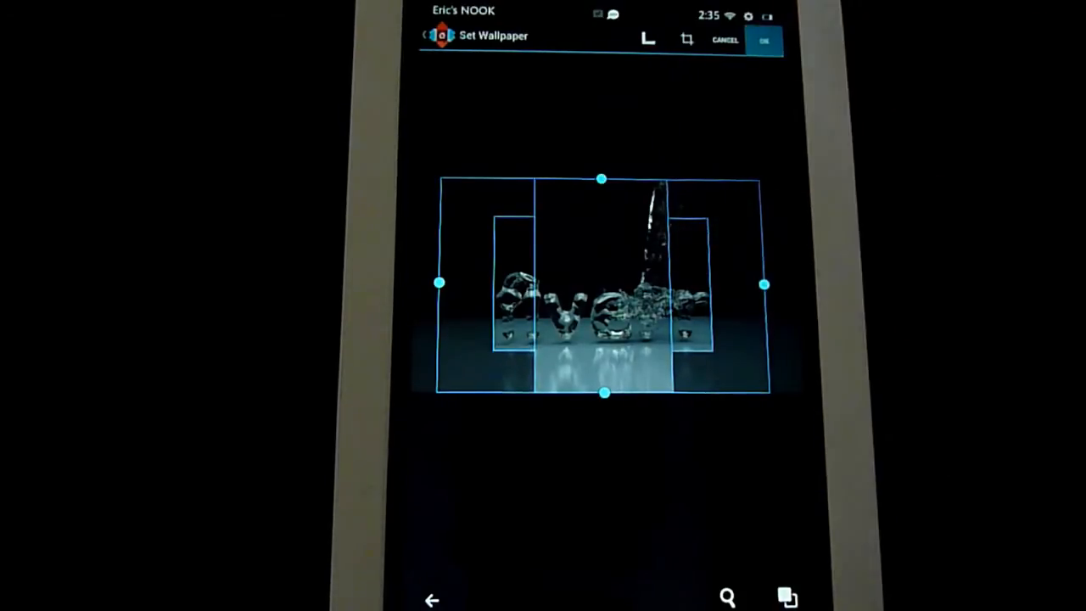
{"action": "left_click", "coordinate": [763, 39]}
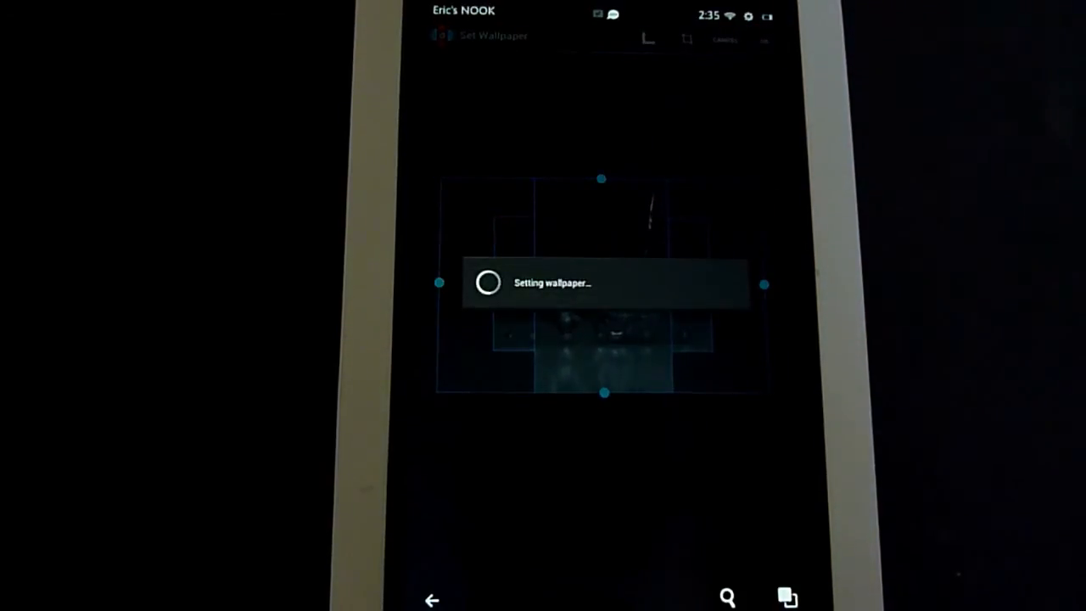